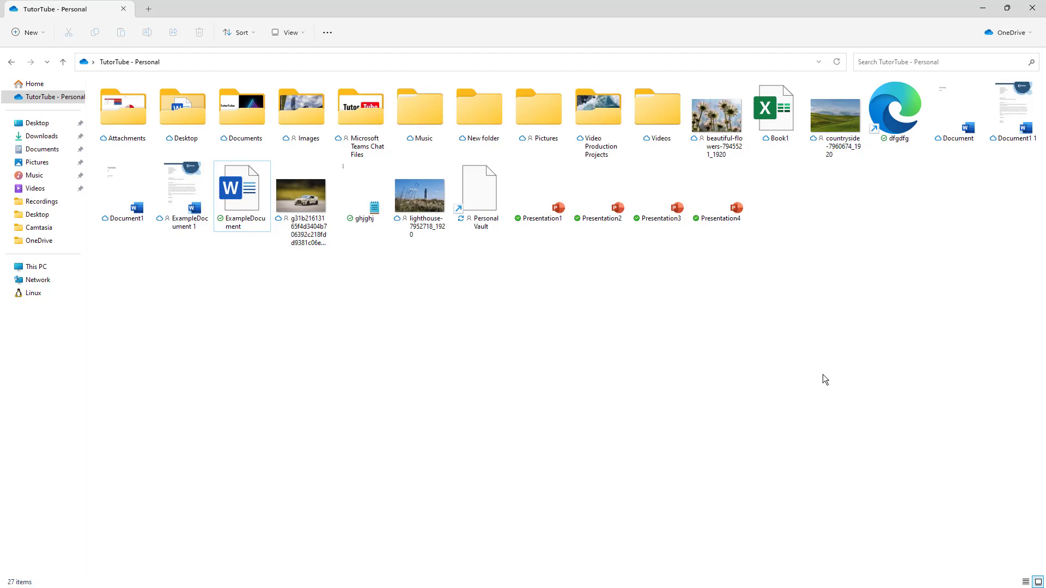
mouse_move(680, 363)
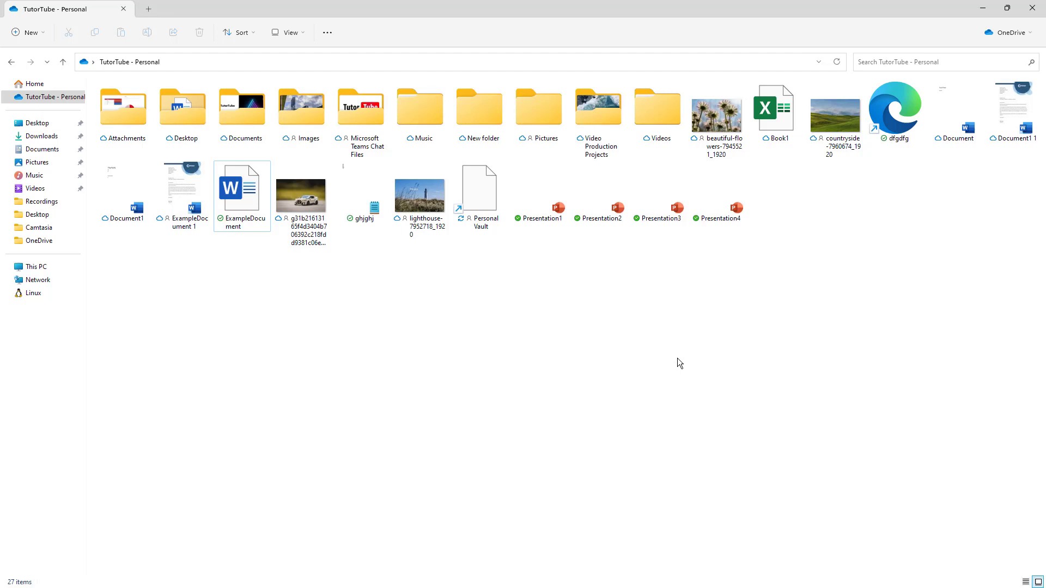
mouse_move(282, 260)
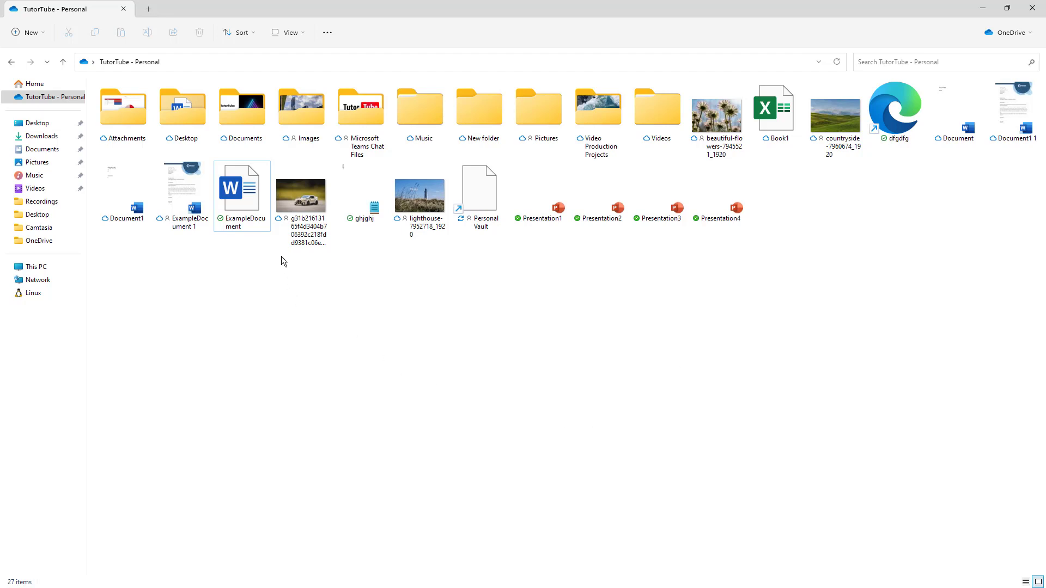
Open ExampleDocument in Word, erase its remaining content, and close it
double_click(241, 189)
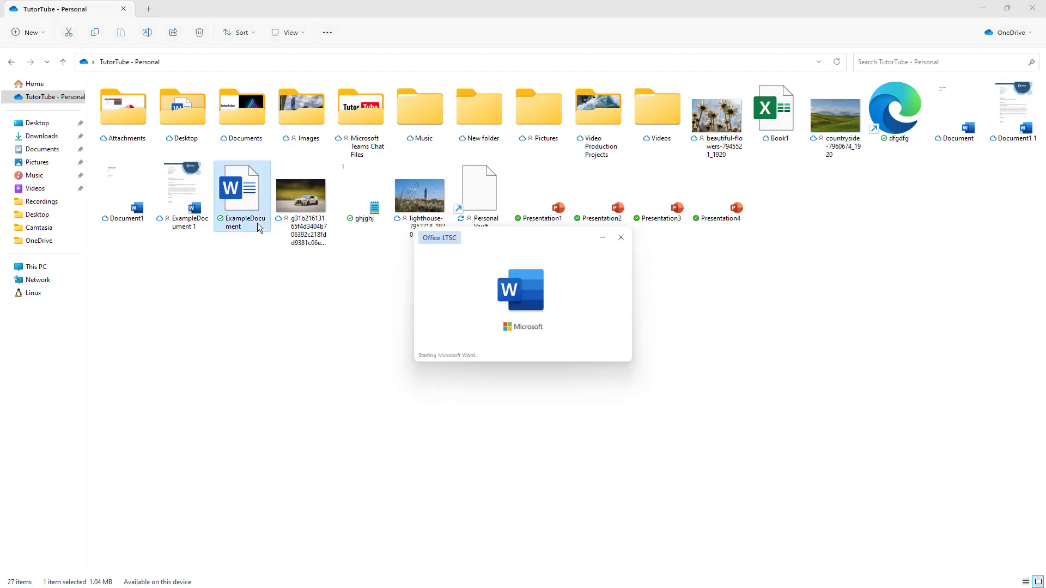
double_click(241, 196)
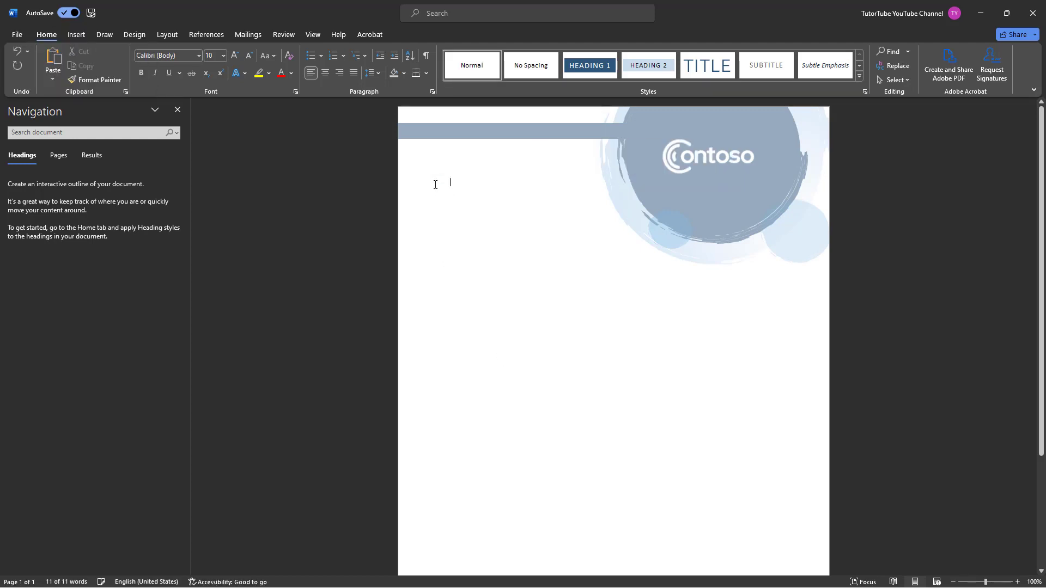
key(ctrl+s)
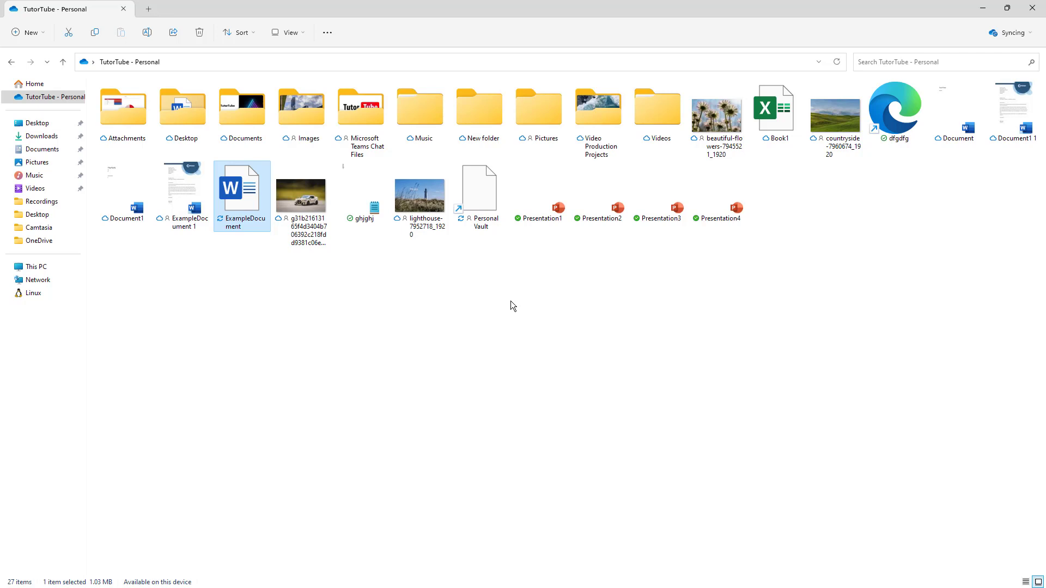
mouse_move(239, 226)
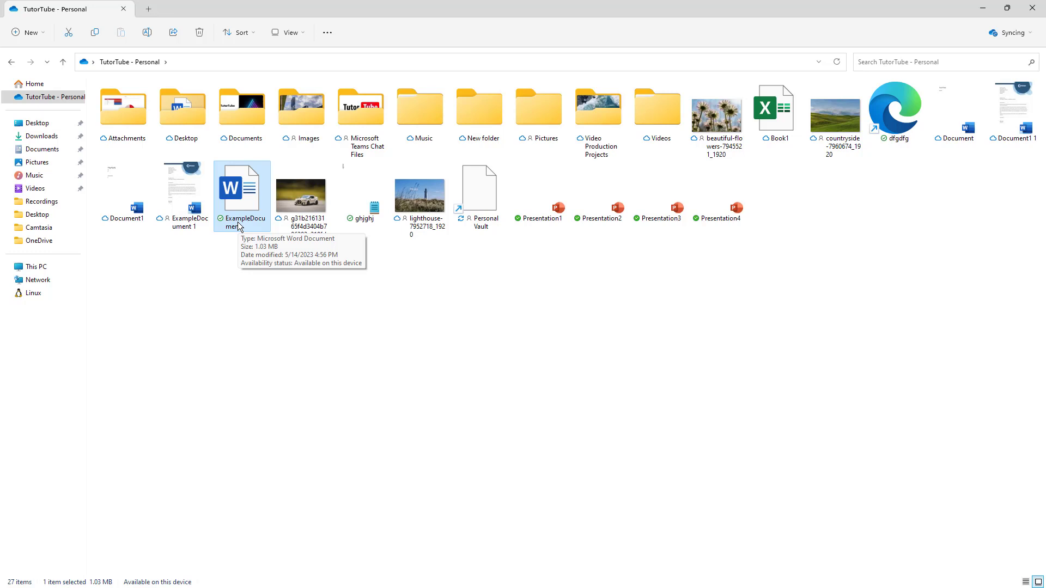
Reopen ExampleDocument in Word to confirm it is a blank page with zero words
double_click(240, 187)
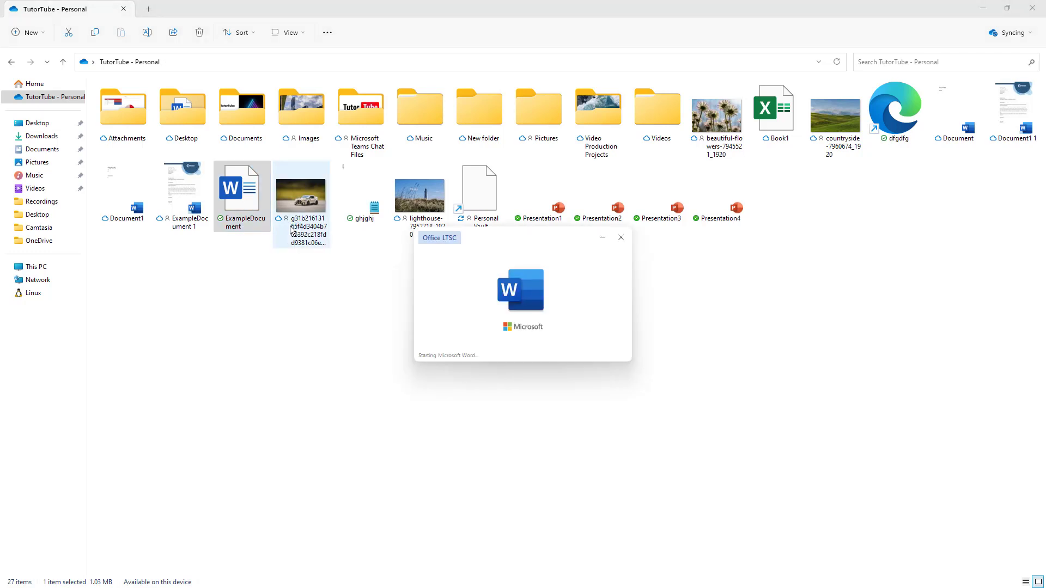
double_click(241, 189)
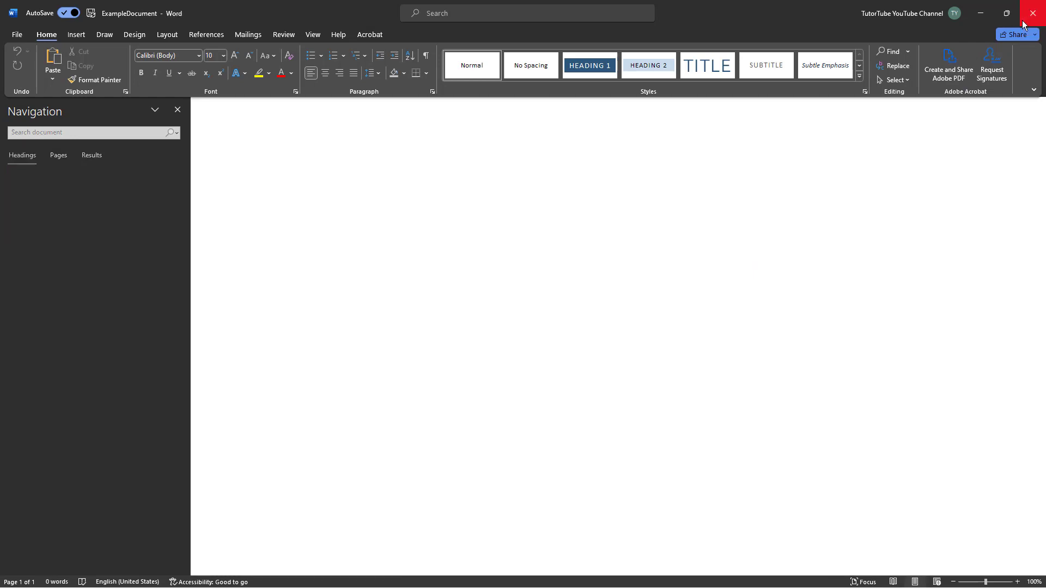
Show ExampleDocument's OneDrive submenu with the Version history option
right_click(242, 193)
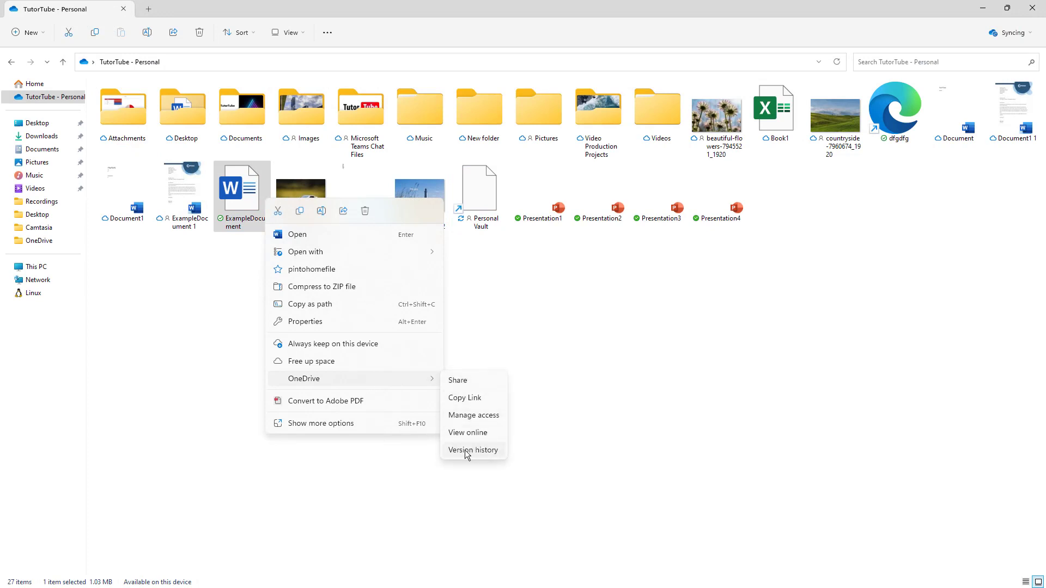
Open ExampleDocument's version history and browse versions back to 5/9/2023 04:23 PM
click(473, 450)
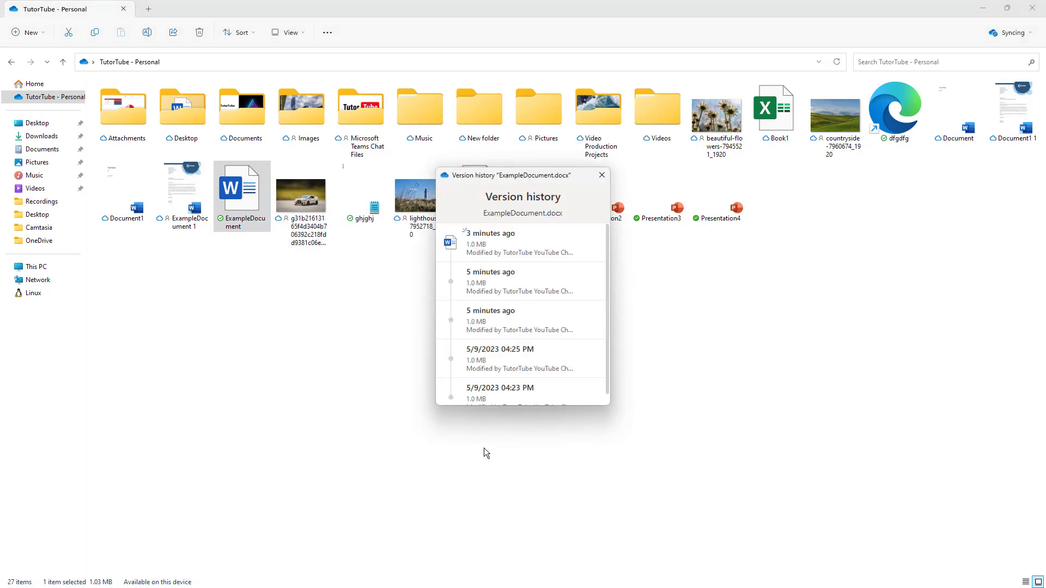
scroll(down, 3)
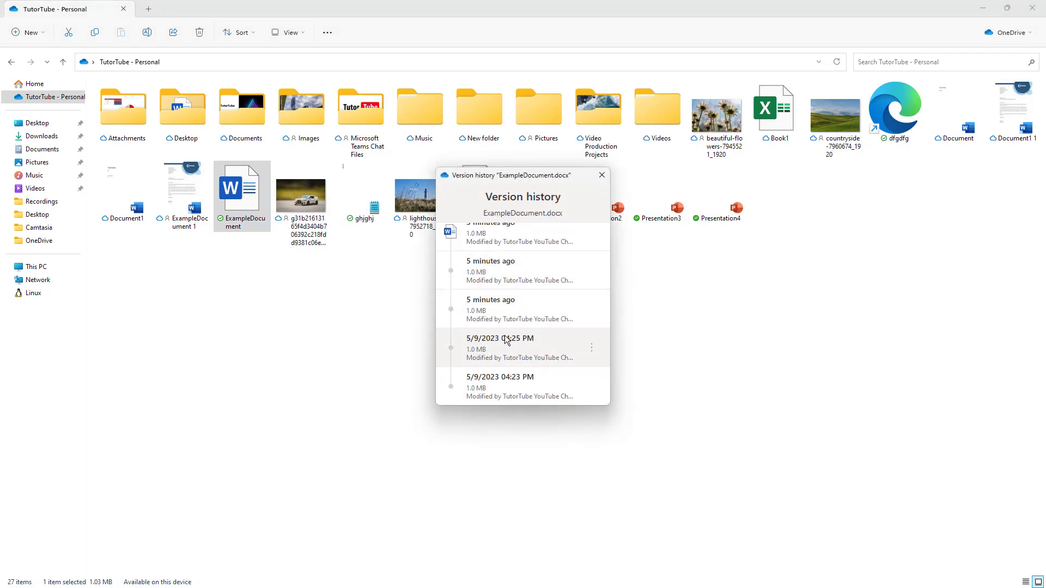
scroll(up, 3)
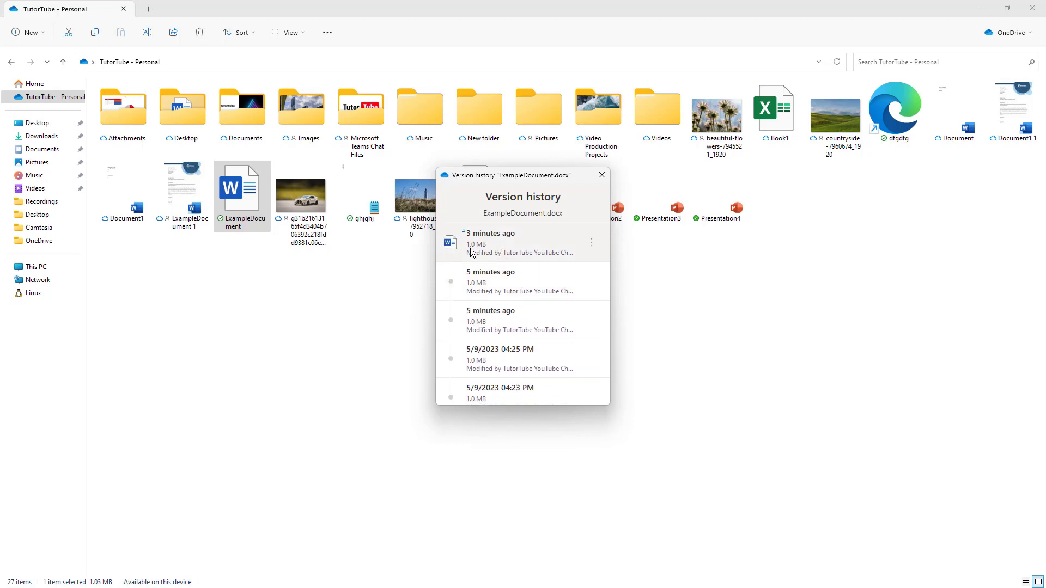
mouse_move(501, 267)
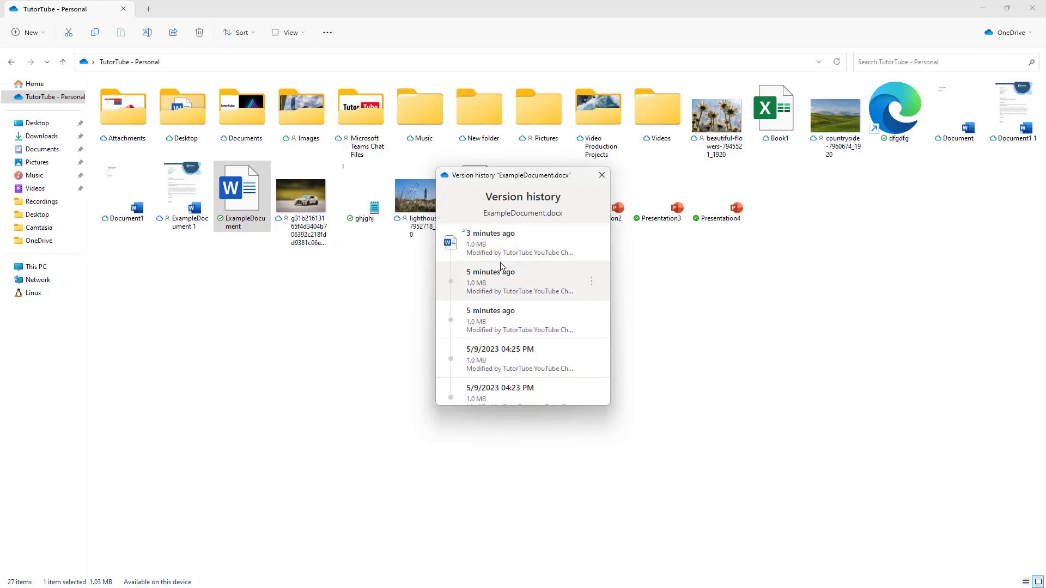
mouse_move(509, 279)
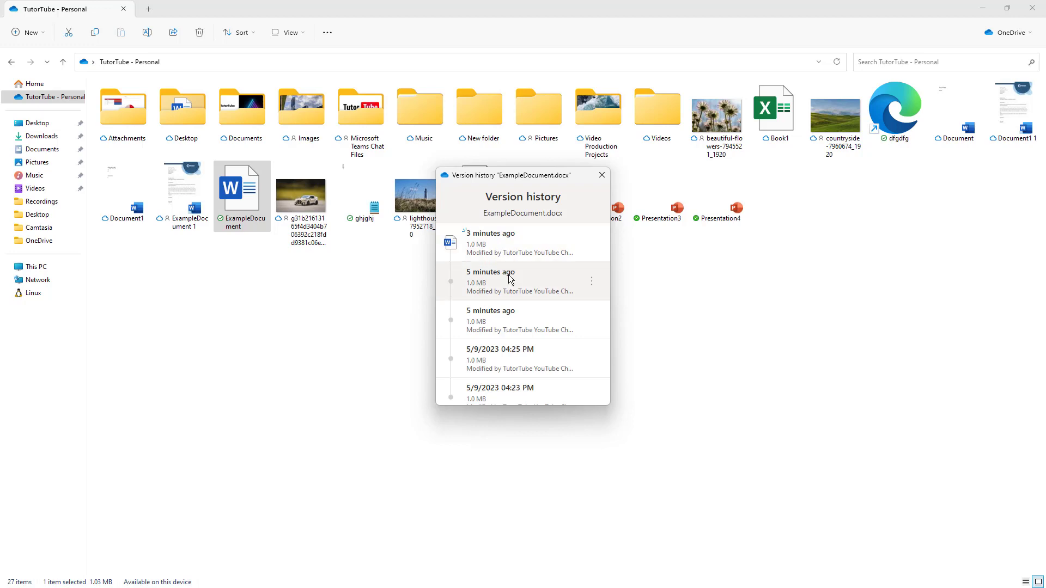
scroll(down, 3)
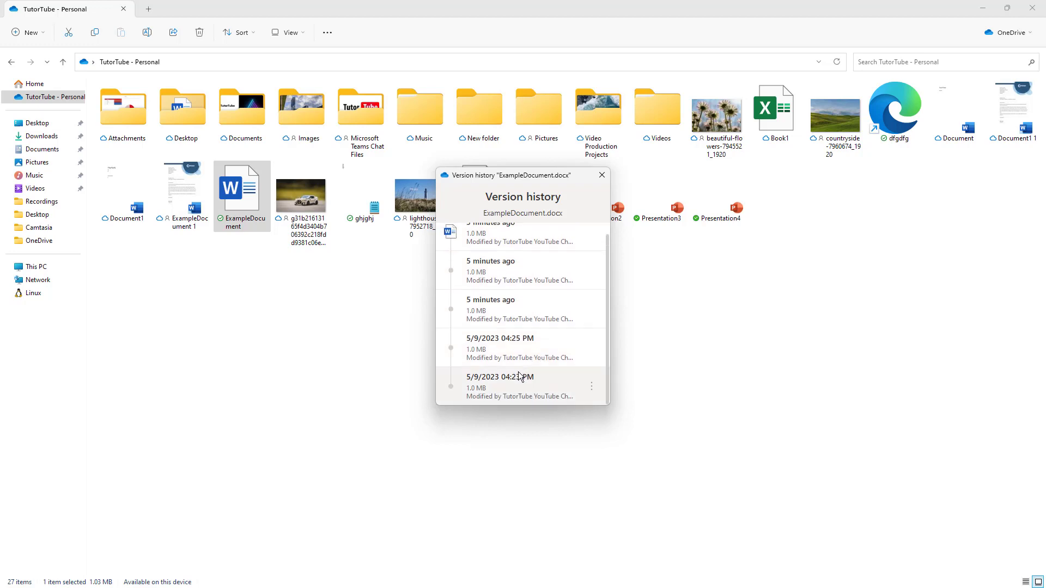
mouse_move(514, 385)
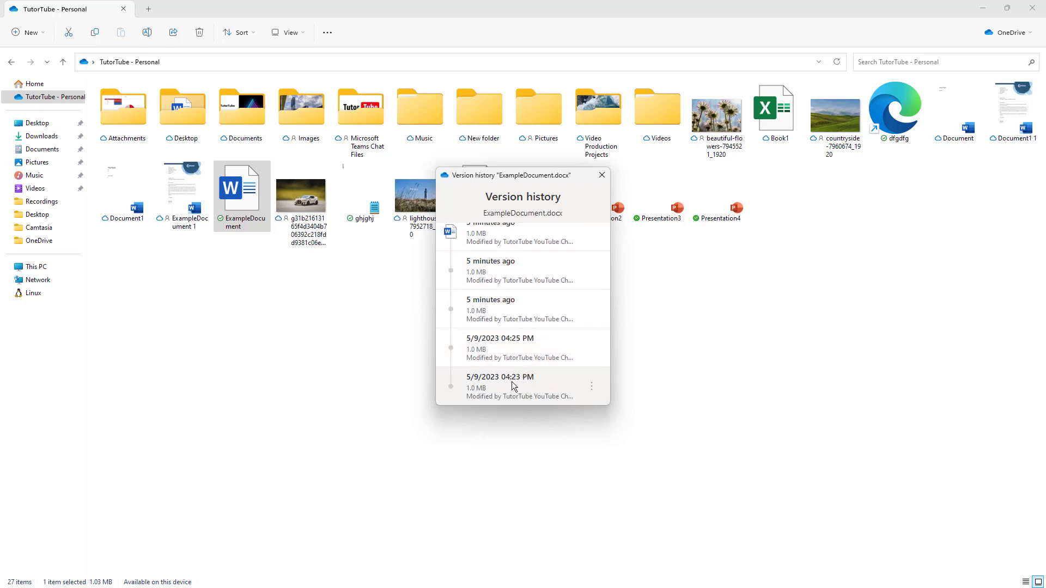
mouse_move(491, 359)
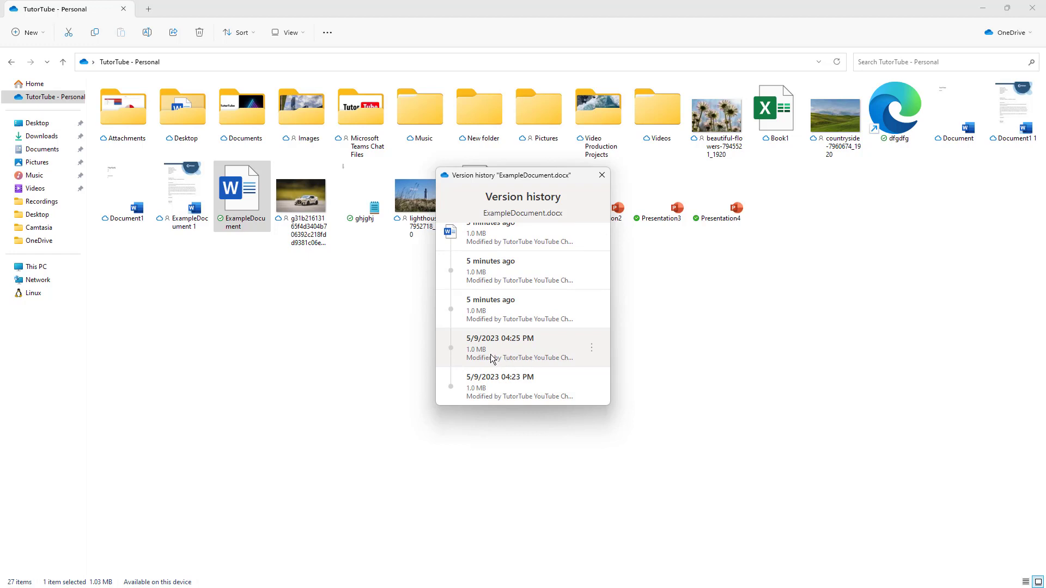
Restore the 5/9/2023 version of ExampleDocument and close the version history
click(590, 347)
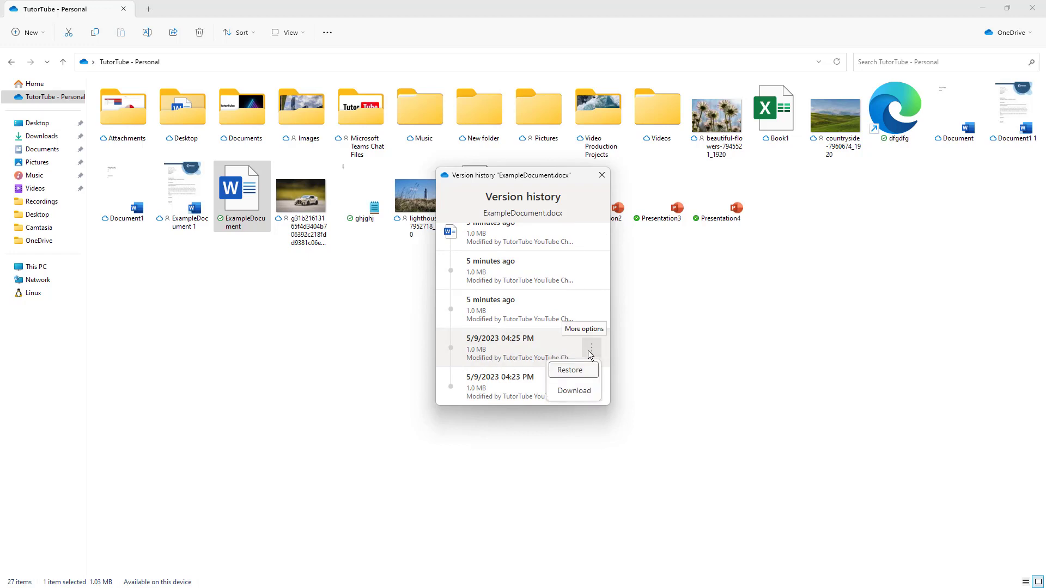
mouse_move(573, 392)
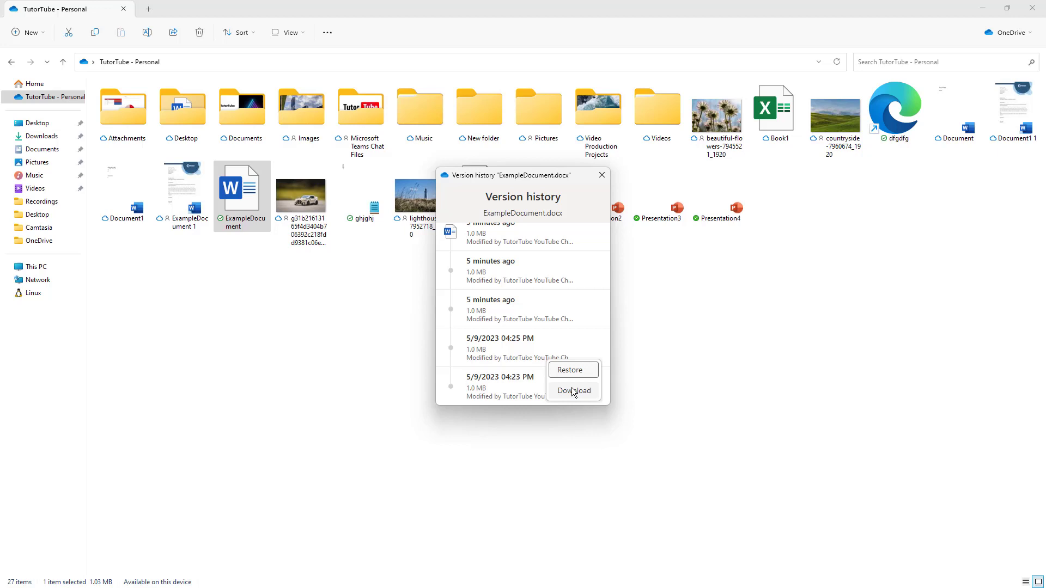
mouse_move(327, 292)
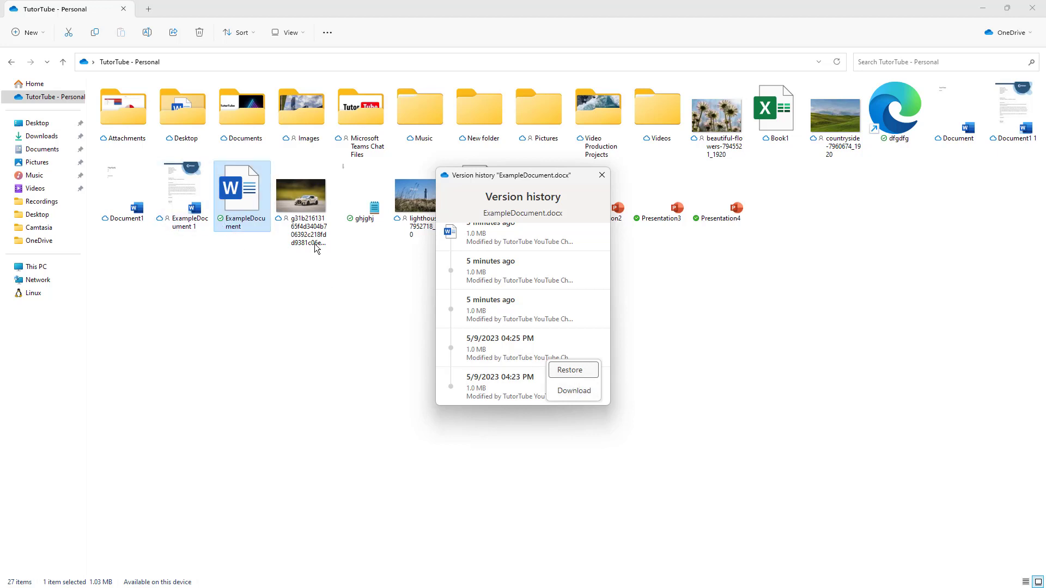
click(569, 370)
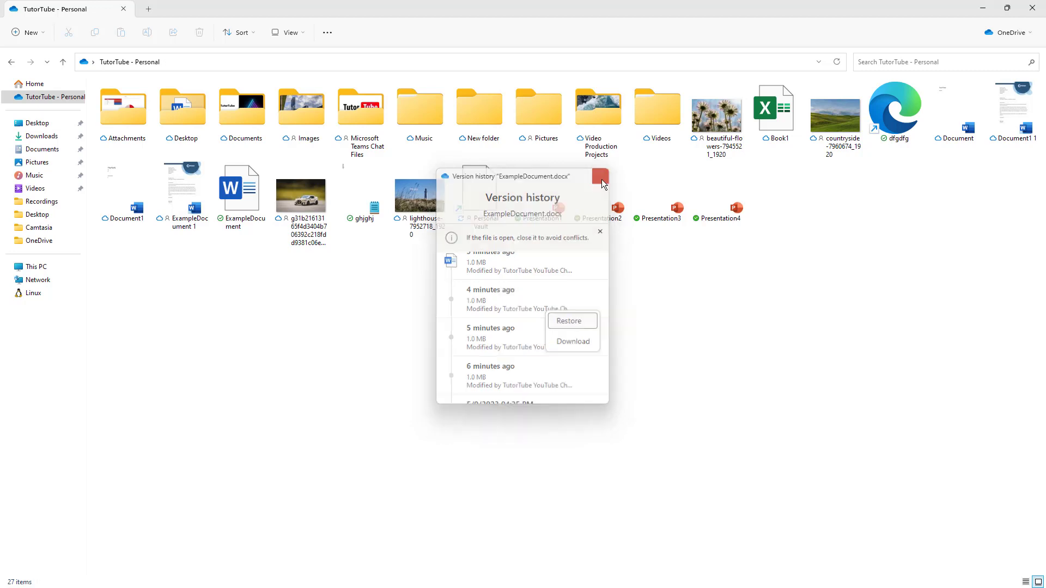
click(599, 177)
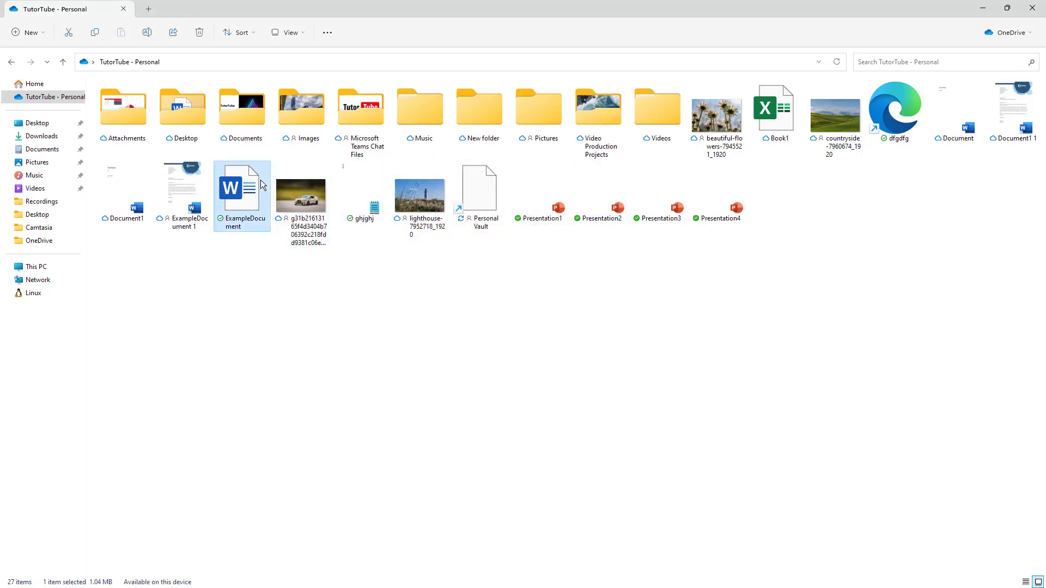
Open the restored ExampleDocument showing the 27-word Contoso letter in Word
double_click(242, 187)
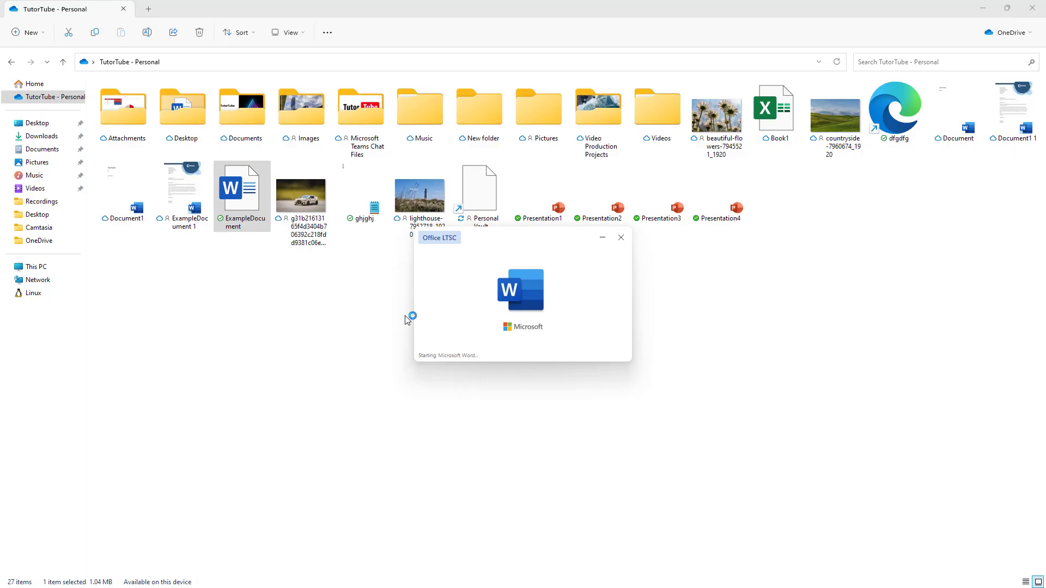
double_click(242, 185)
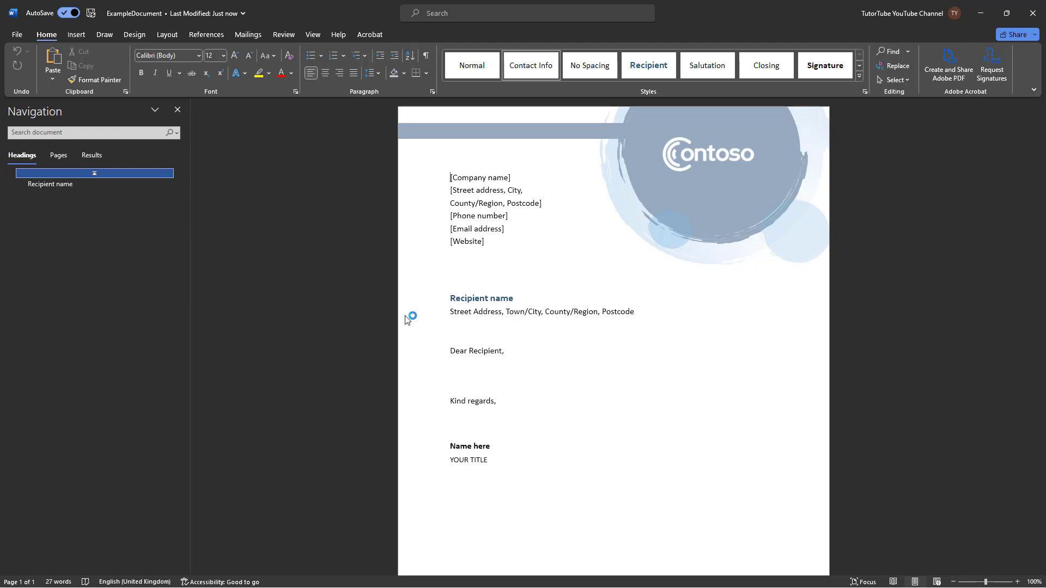
mouse_move(414, 315)
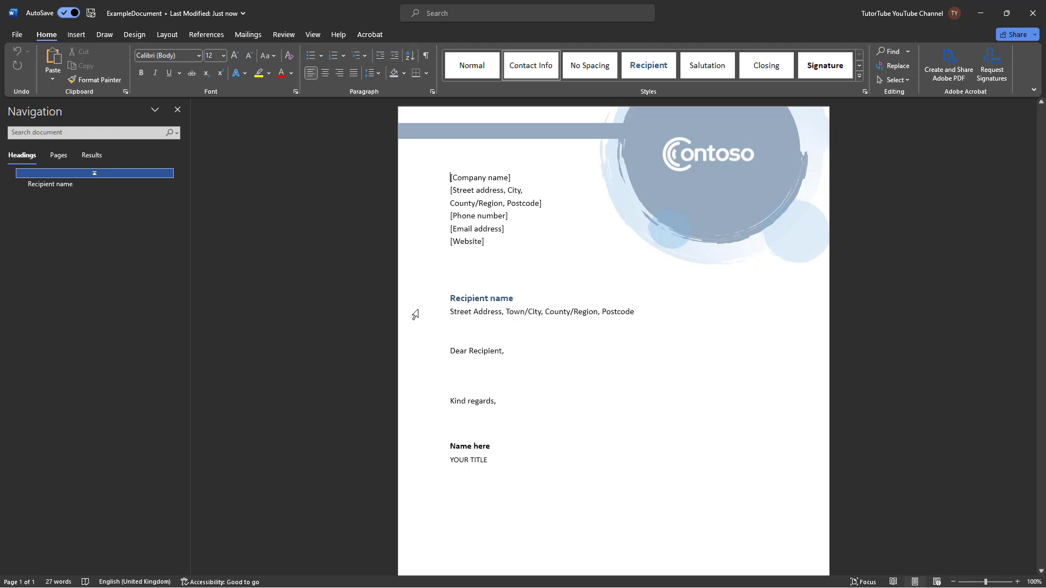
mouse_move(996, 35)
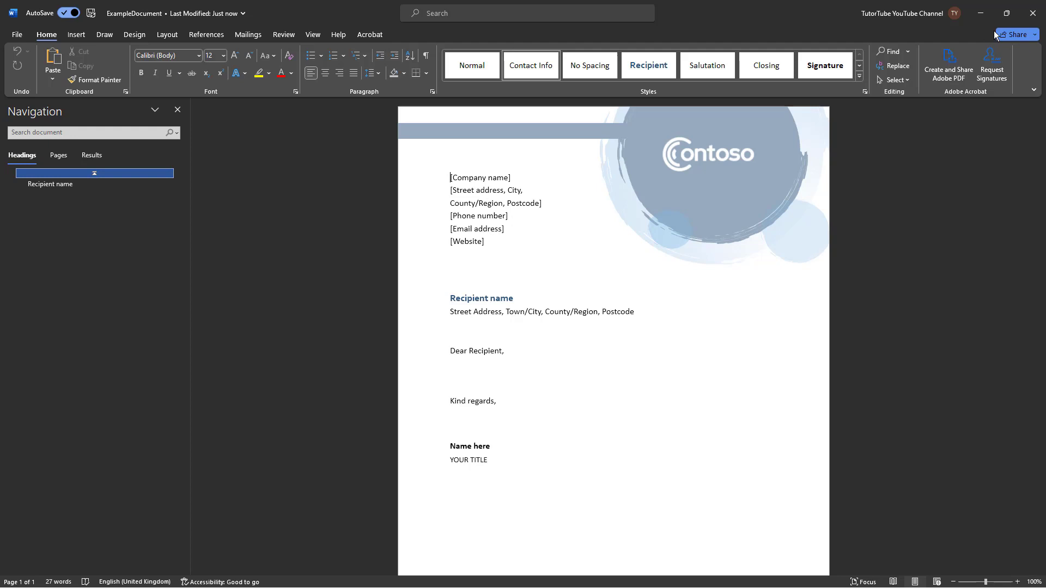